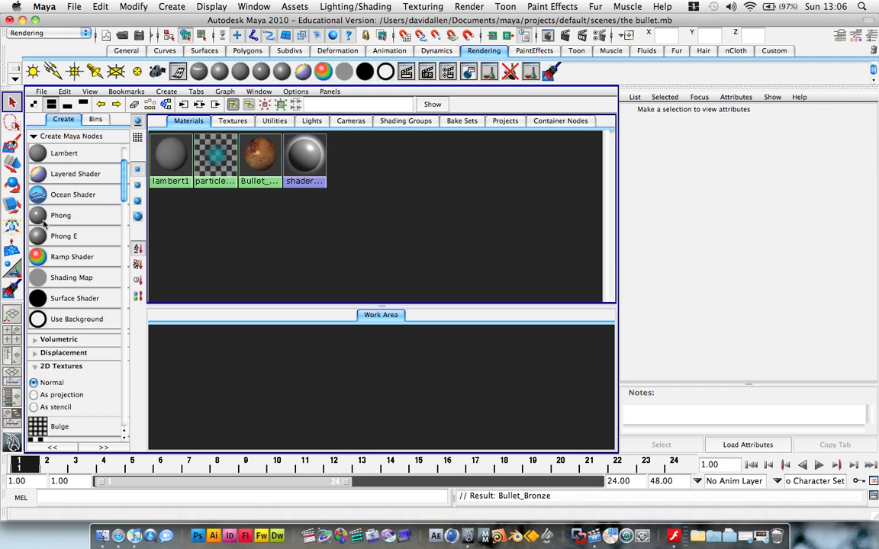
# Create a Phong material named Bullet_Silver in Hypershade.
pyautogui.click(61, 215)
pyautogui.write('Bullet S')
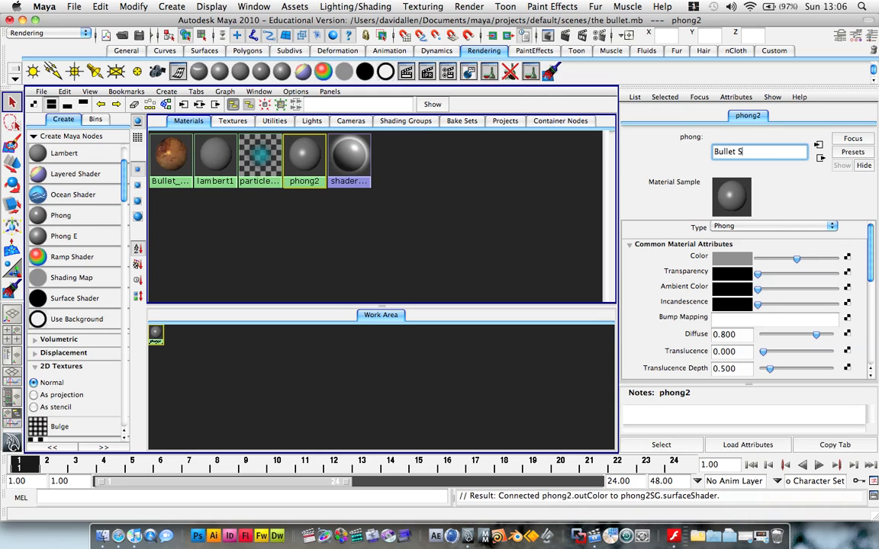
pyautogui.write('ilver')
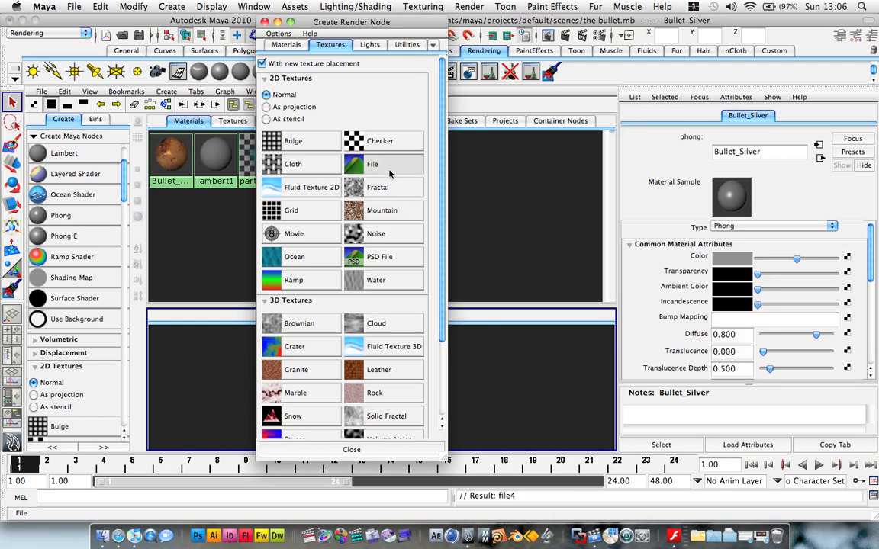
# Load Specular.jpg from the Bronze folder into a new file texture on Bullet_Silver.
pyautogui.click(372, 163)
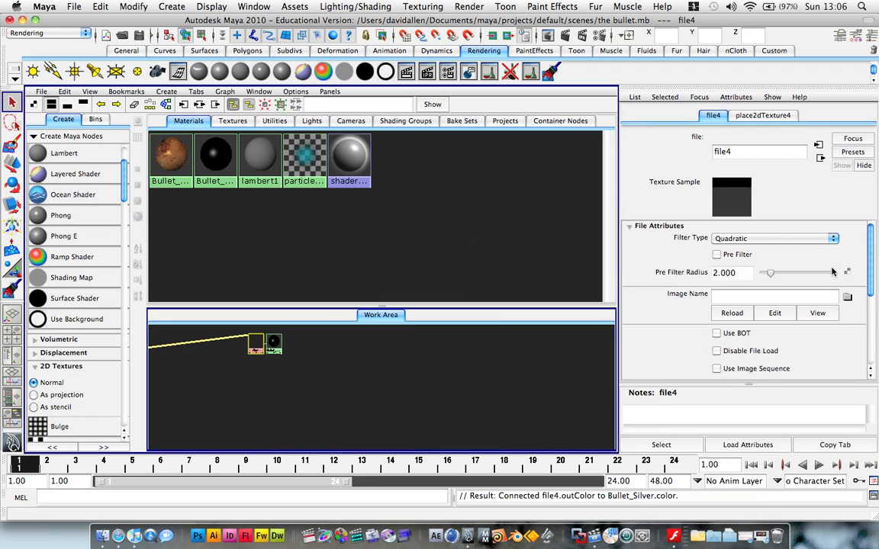
pyautogui.click(846, 296)
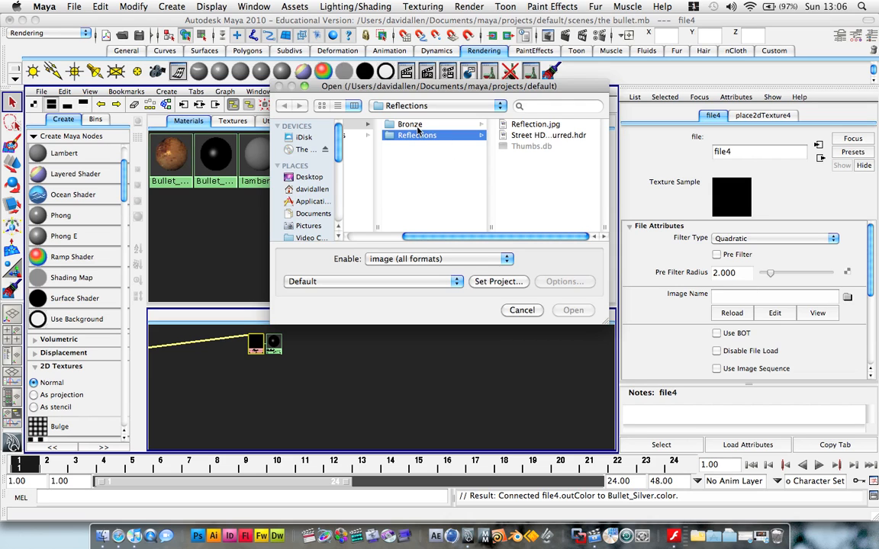
pyautogui.click(409, 123)
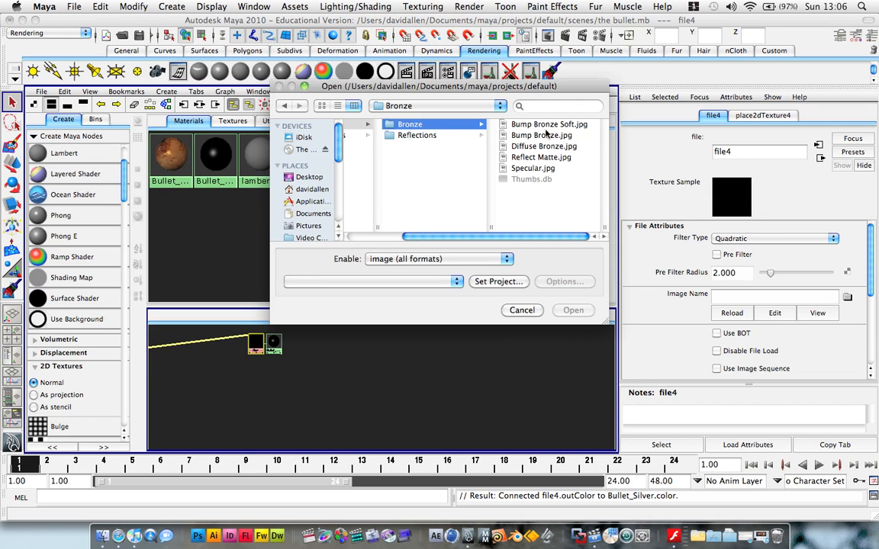
pyautogui.moveTo(520, 181)
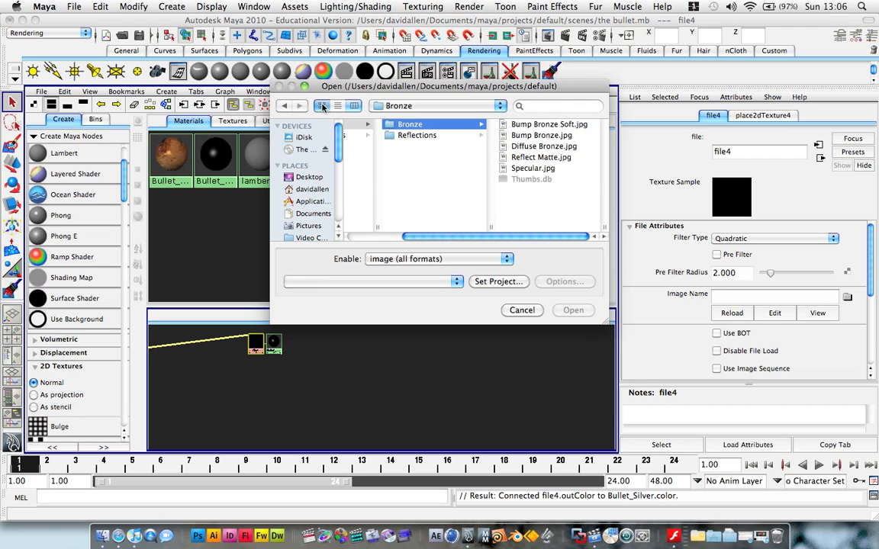
pyautogui.click(321, 105)
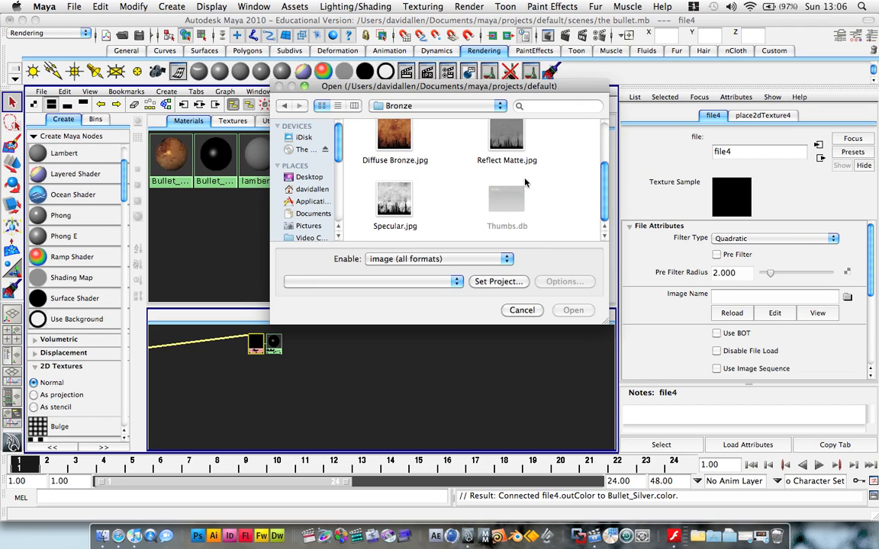
pyautogui.scroll(3)
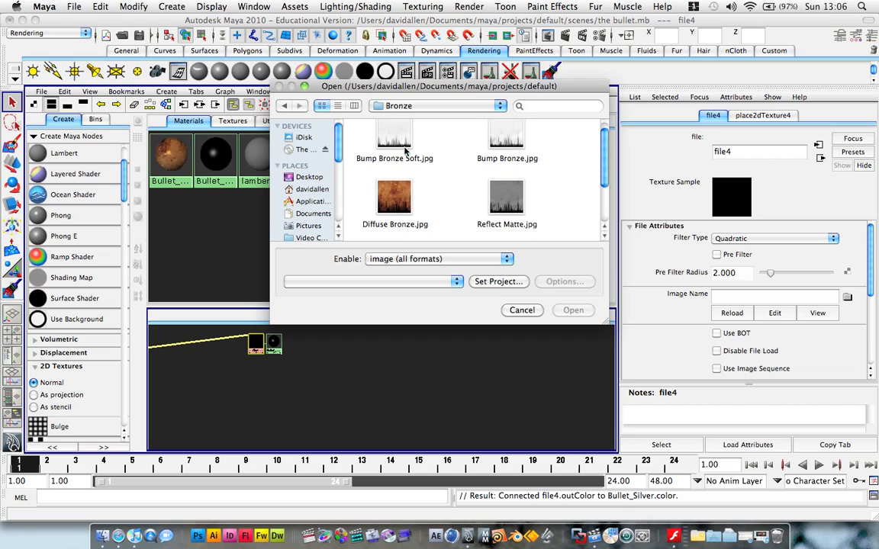
pyautogui.click(394, 201)
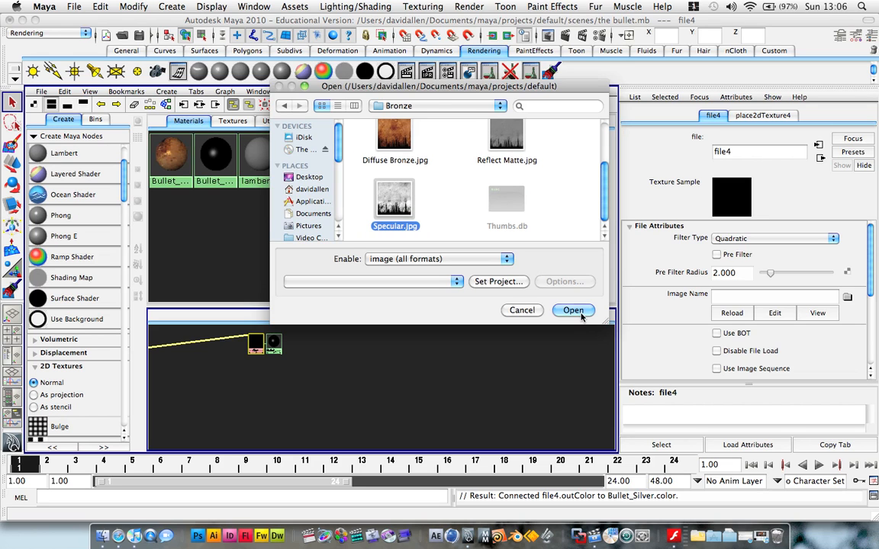
pyautogui.click(572, 310)
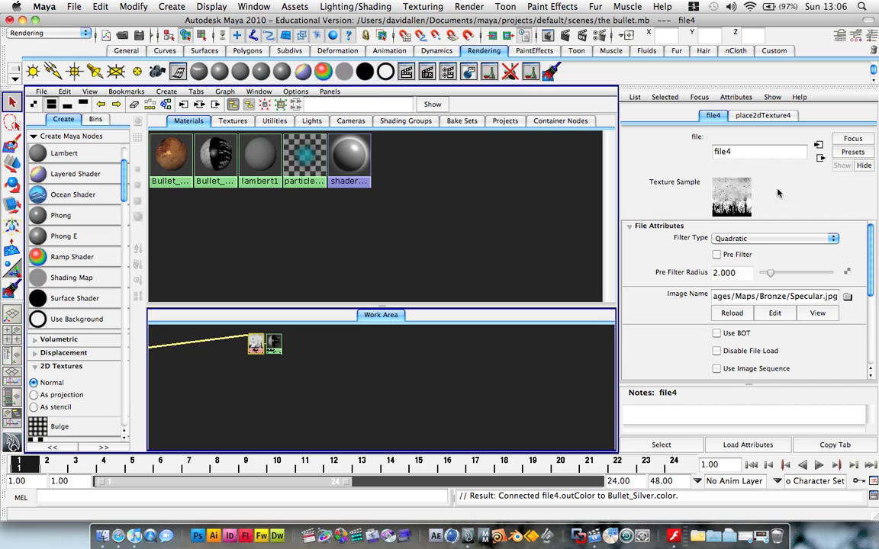
pyautogui.moveTo(326, 358)
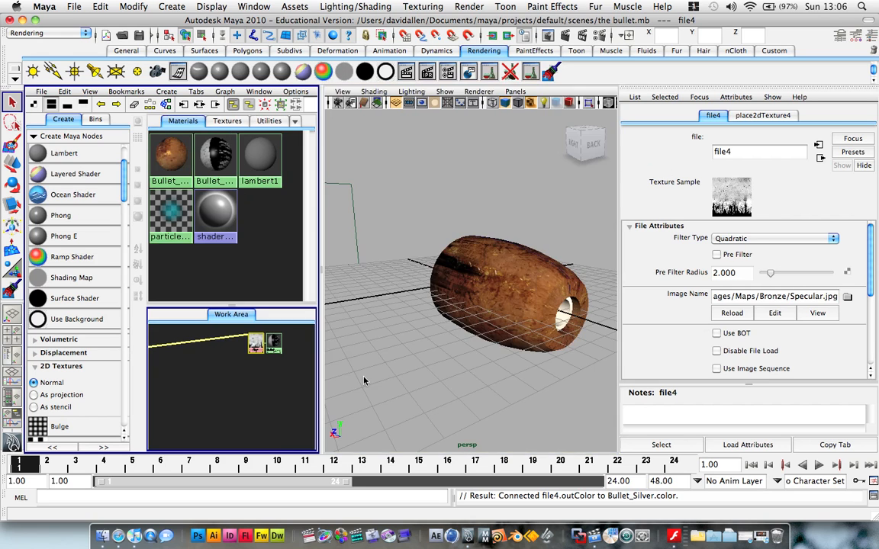
pyautogui.moveTo(385, 300)
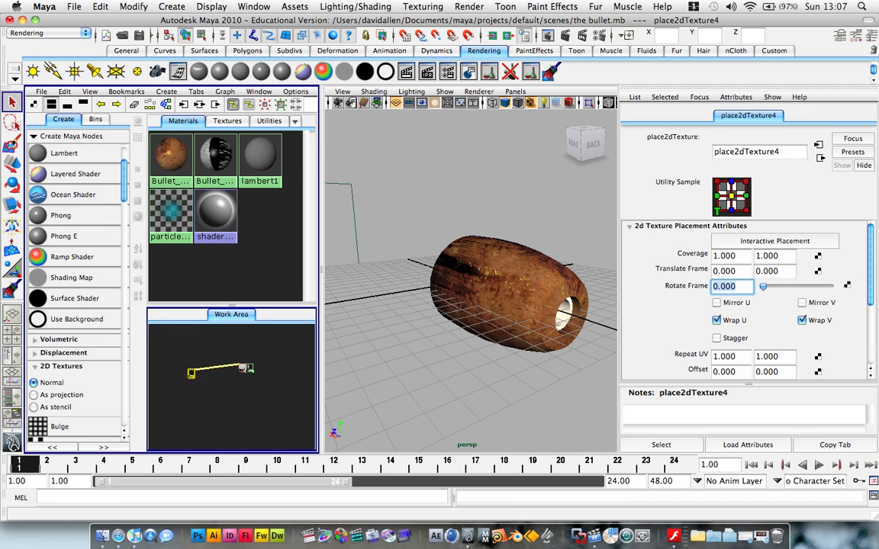
# Set place2dTexture4's Rotate Frame to 90 and deselect everything.
pyautogui.write('90.000')
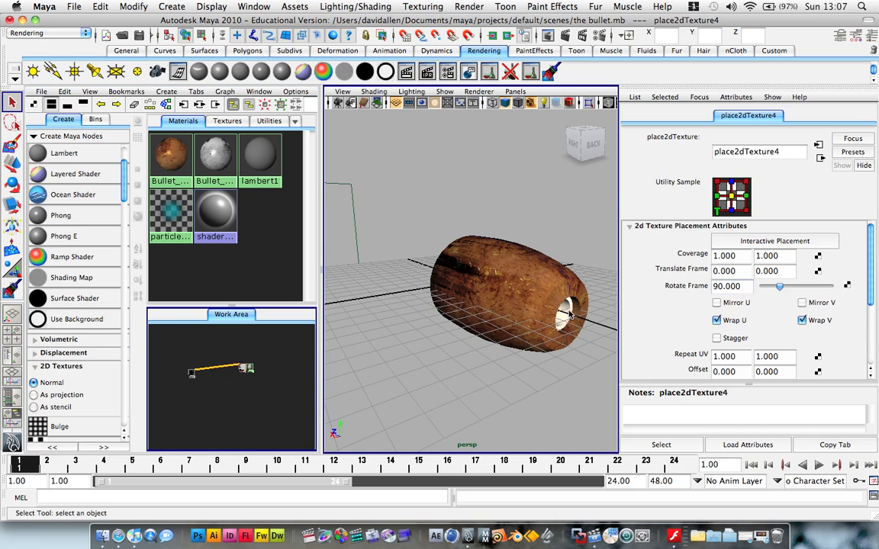
pyautogui.click(496, 297)
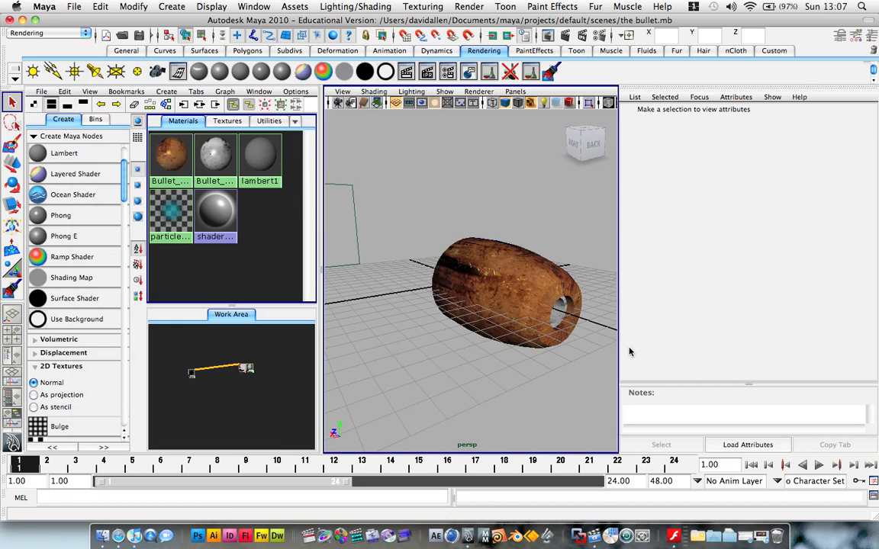
pyautogui.moveTo(216, 156)
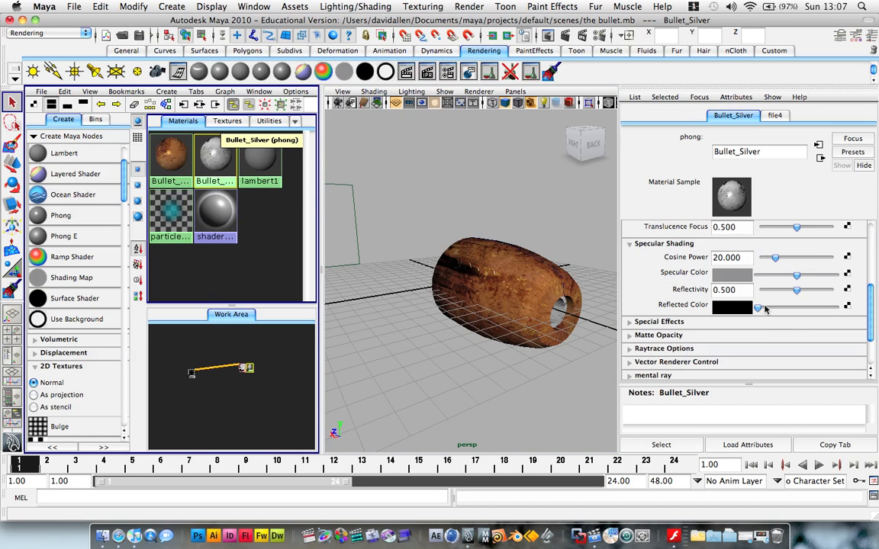
# Drag Bullet_Silver's Reflectivity slider up to about 0.688.
pyautogui.moveTo(796, 290); pyautogui.dragTo(808, 290)
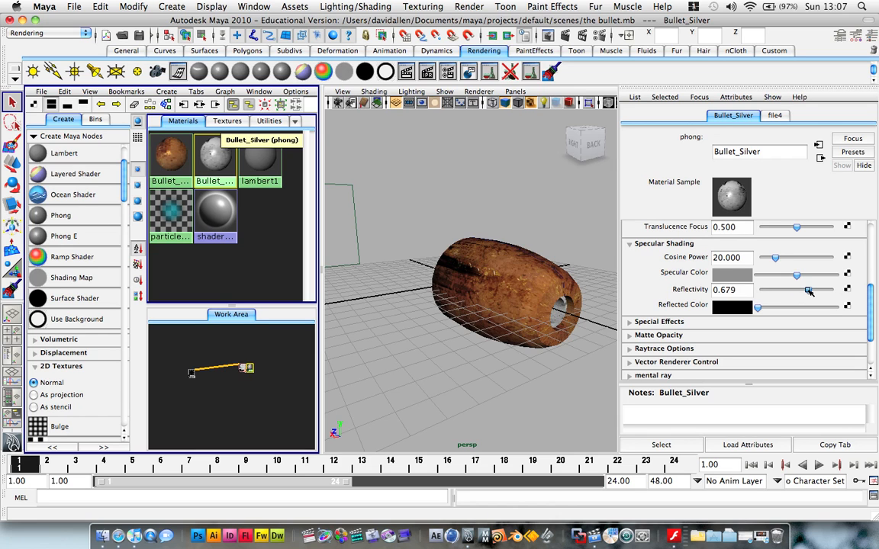
pyautogui.moveTo(807, 290); pyautogui.dragTo(817, 291)
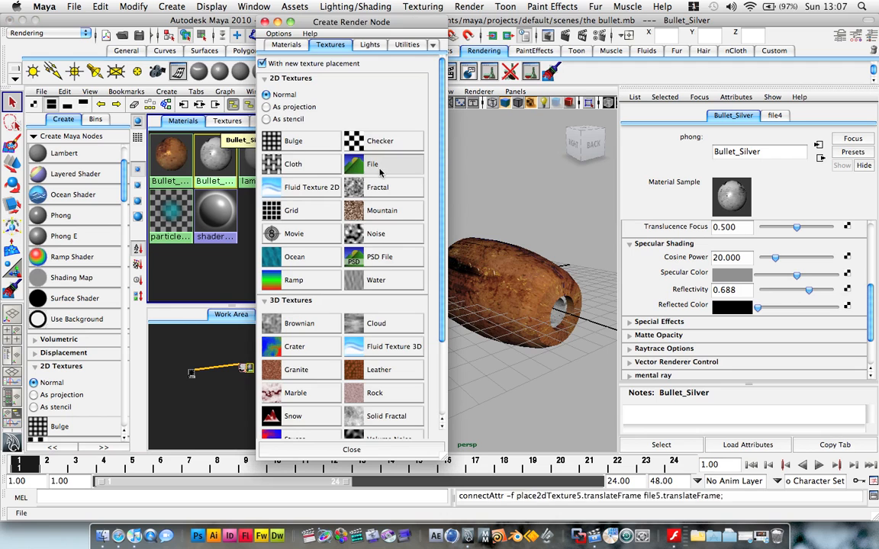
# Load Reflection.jpg from the Reflections folder into a new file texture.
pyautogui.click(373, 164)
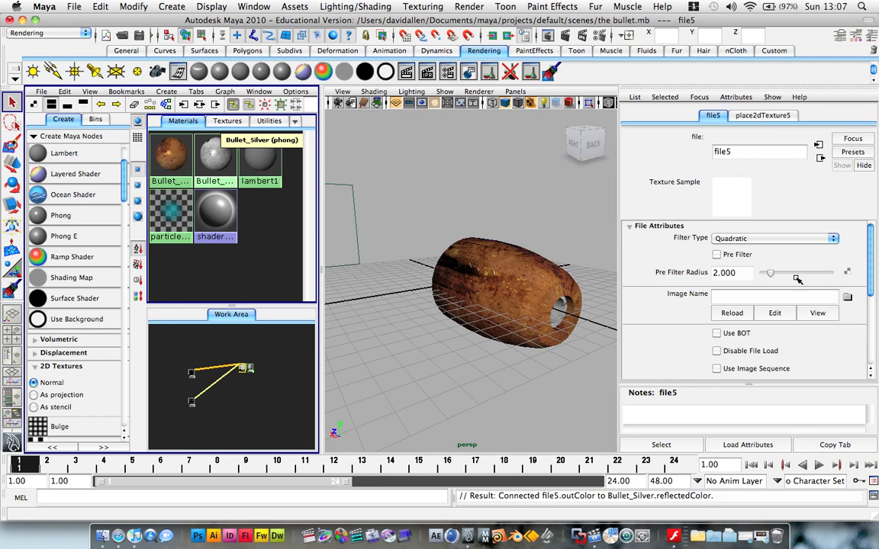
pyautogui.click(846, 298)
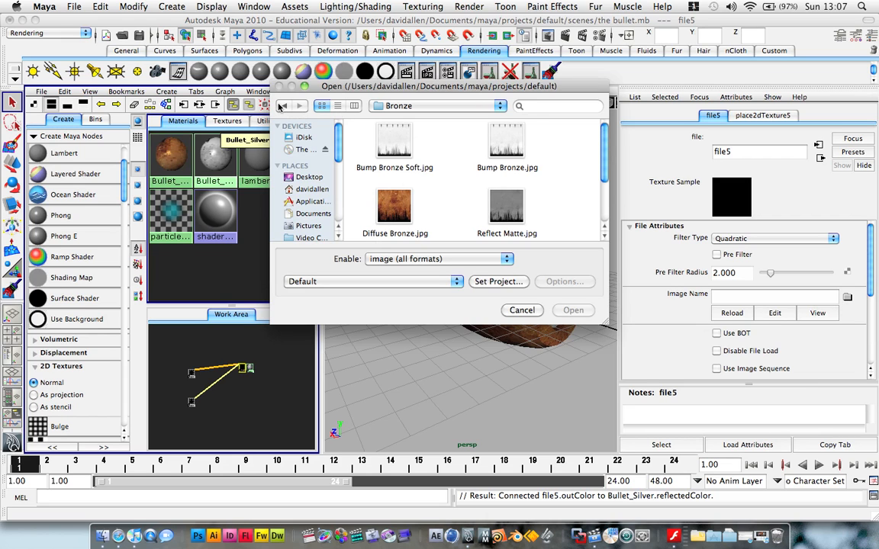
pyautogui.click(338, 106)
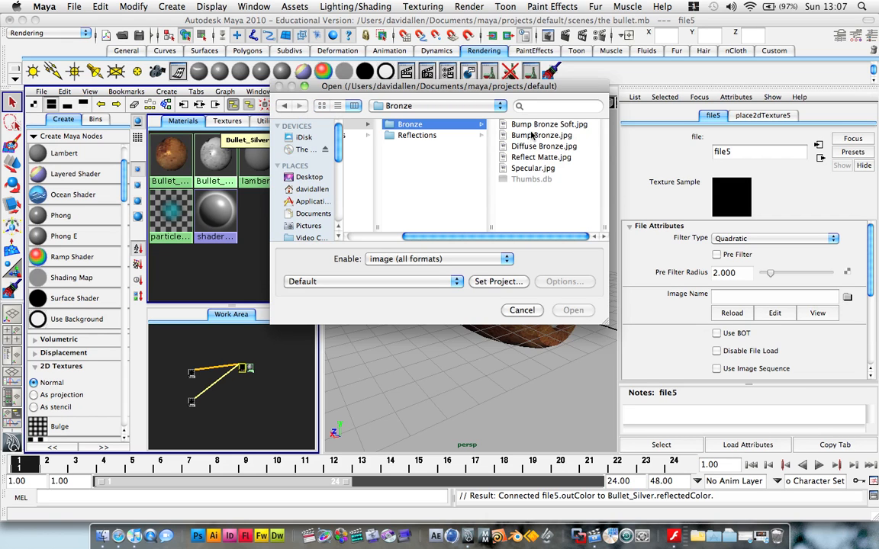
pyautogui.click(416, 135)
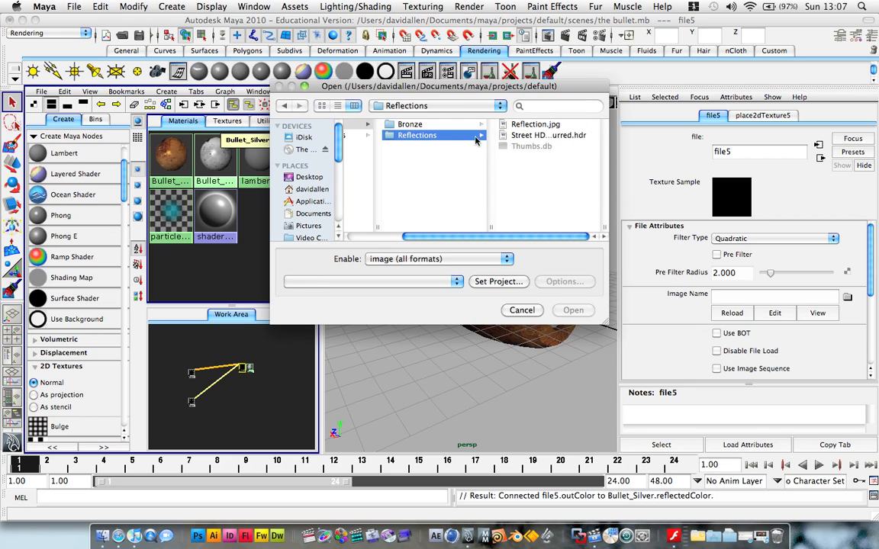
pyautogui.moveTo(538, 128)
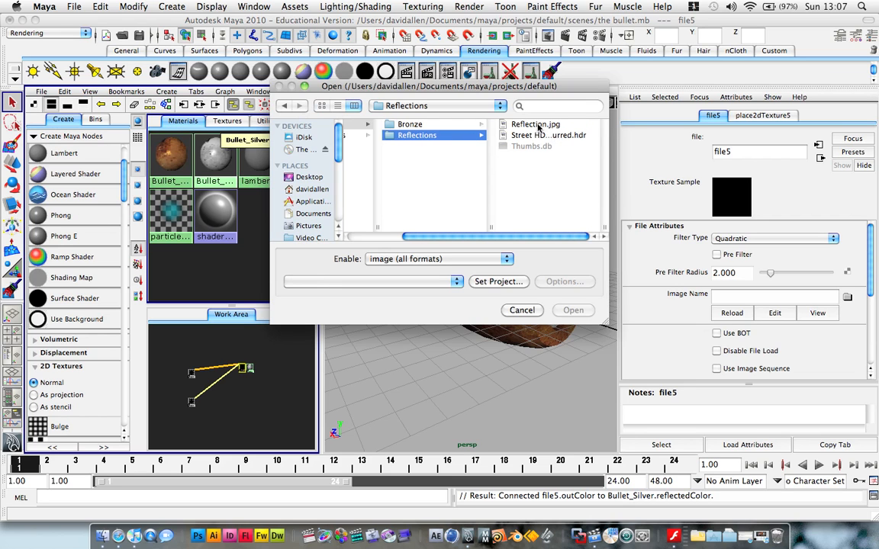
pyautogui.click(535, 123)
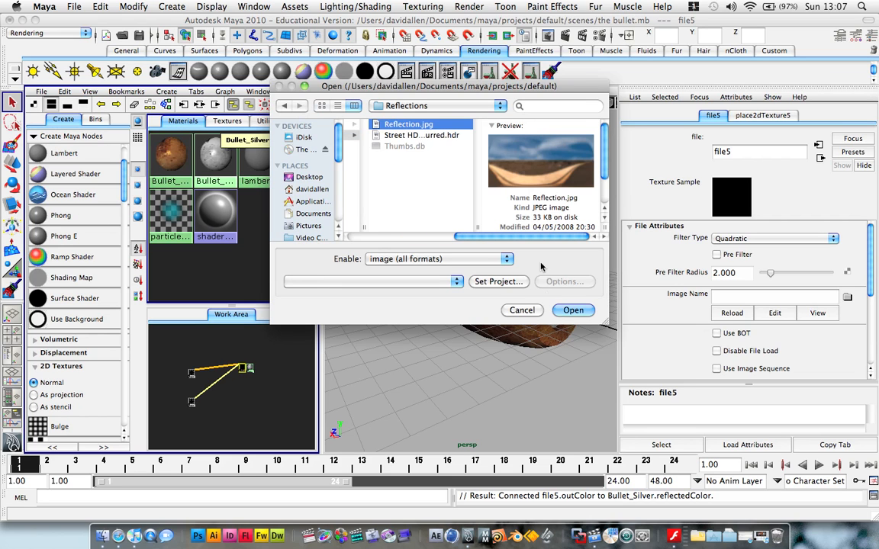
pyautogui.click(572, 309)
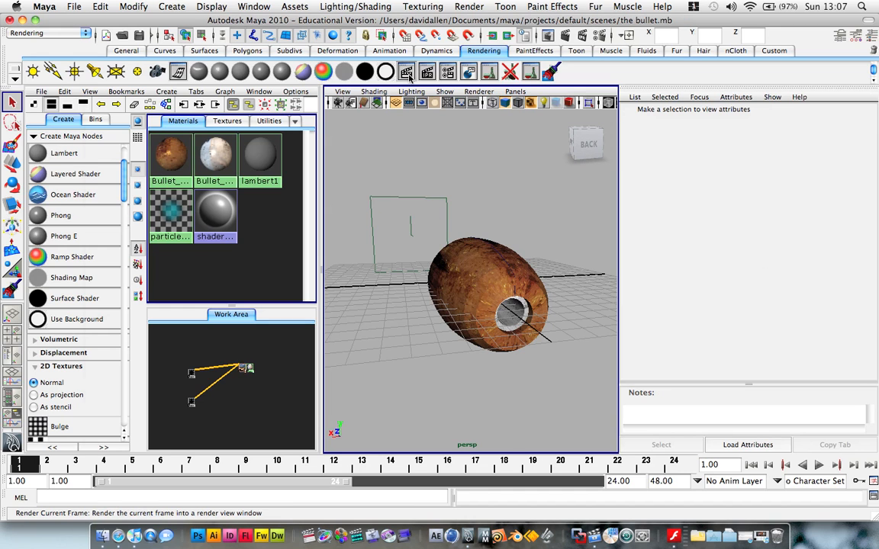
pyautogui.click(406, 71)
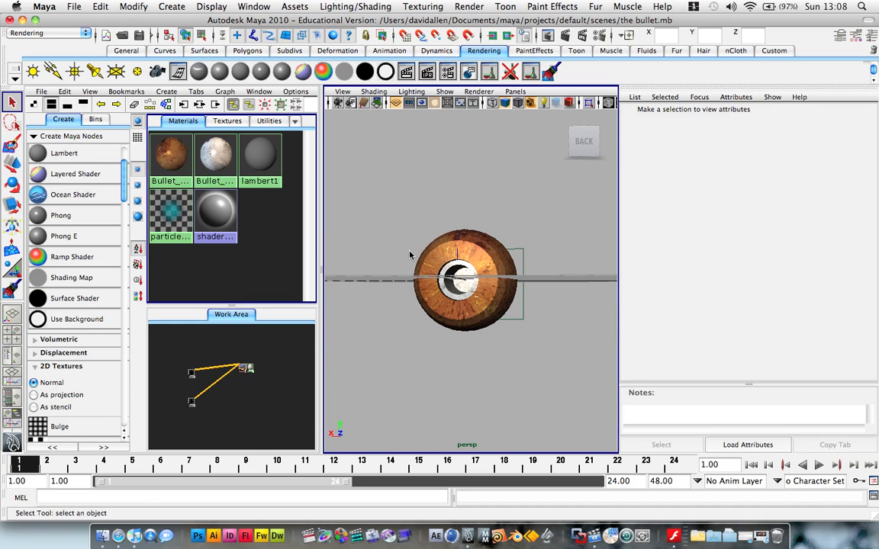
pyautogui.moveTo(457, 275); pyautogui.dragTo(504, 267)
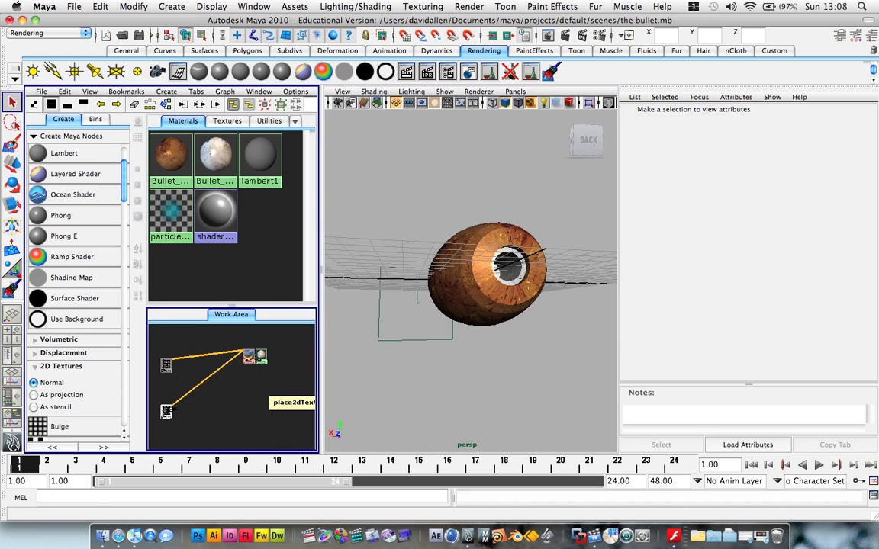
# Set Bullet_Silver's cosine power to about 44 and reflectivity to 0.193.
pyautogui.click(166, 412)
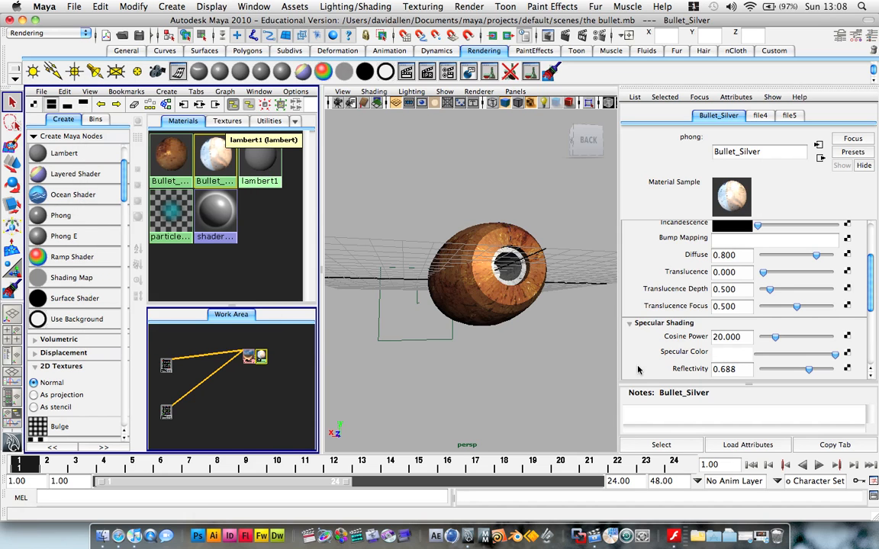
pyautogui.moveTo(786, 343)
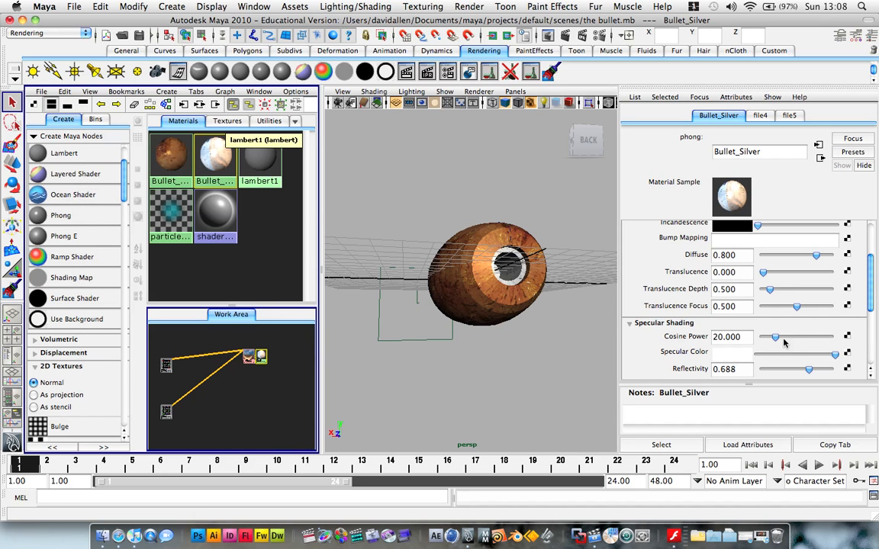
pyautogui.moveTo(772, 336); pyautogui.dragTo(795, 336)
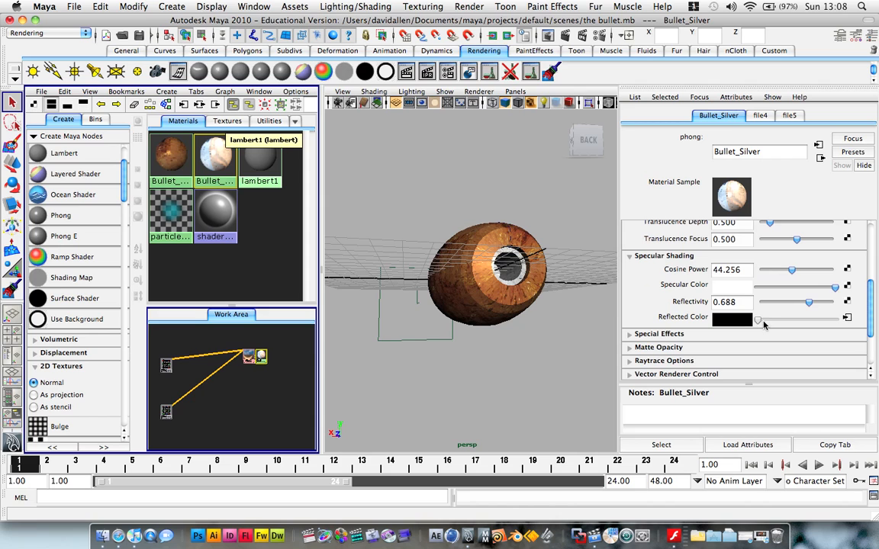
pyautogui.moveTo(809, 302); pyautogui.dragTo(774, 302)
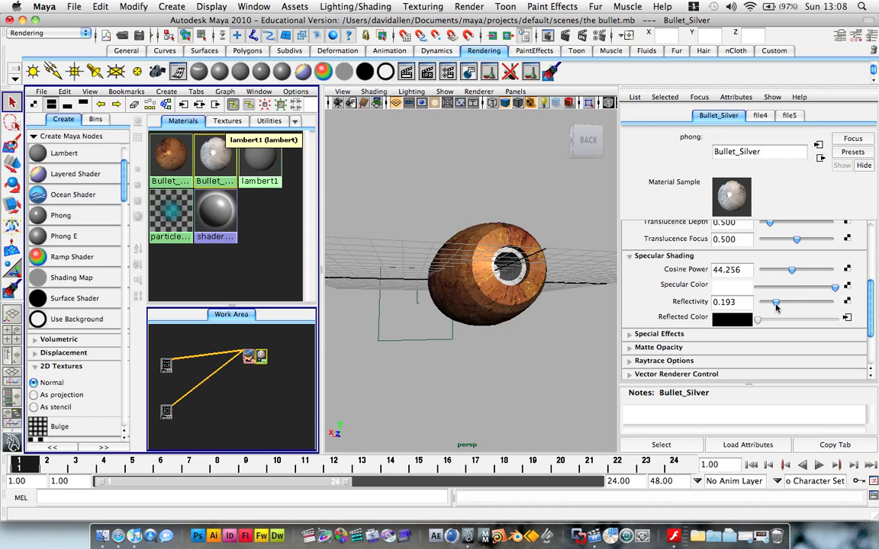
pyautogui.moveTo(777, 302); pyautogui.dragTo(772, 302)
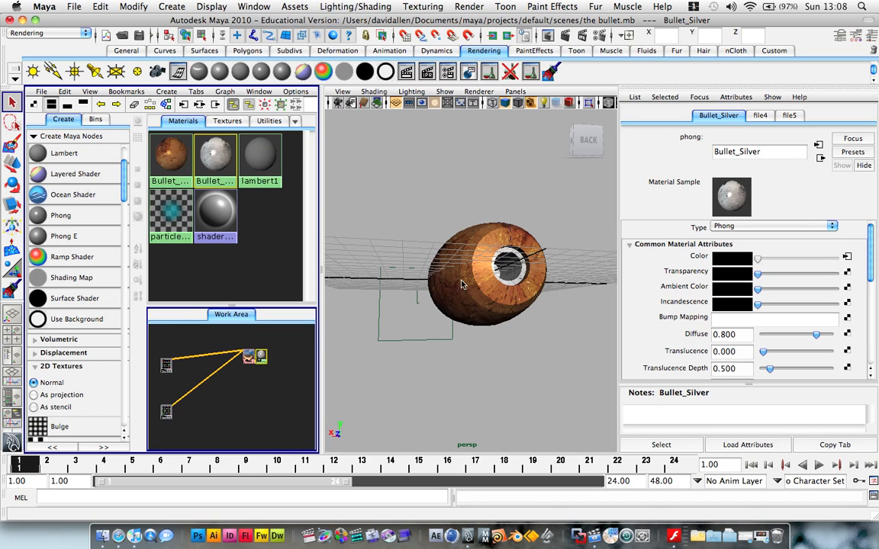
# Dolly closer to the bullet and render the current frame in Render View.
pyautogui.moveTo(458, 286); pyautogui.dragTo(526, 228)
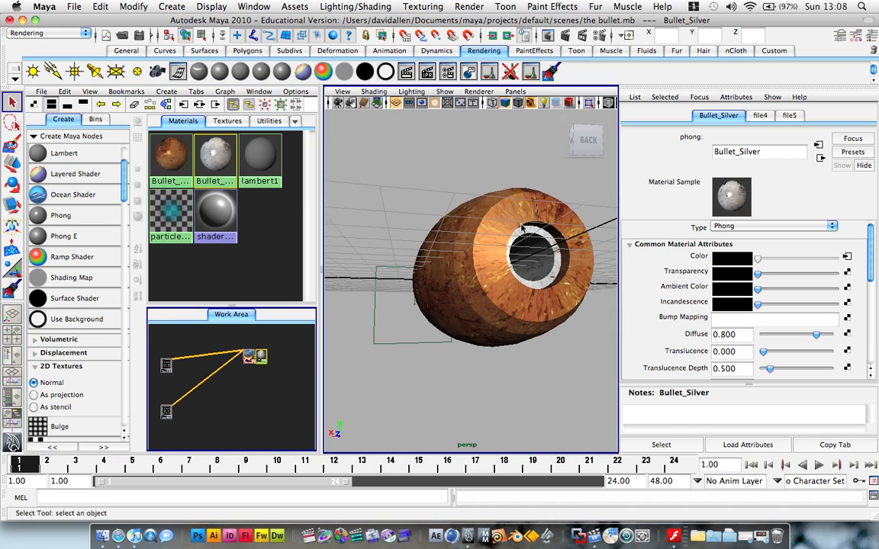
pyautogui.click(405, 70)
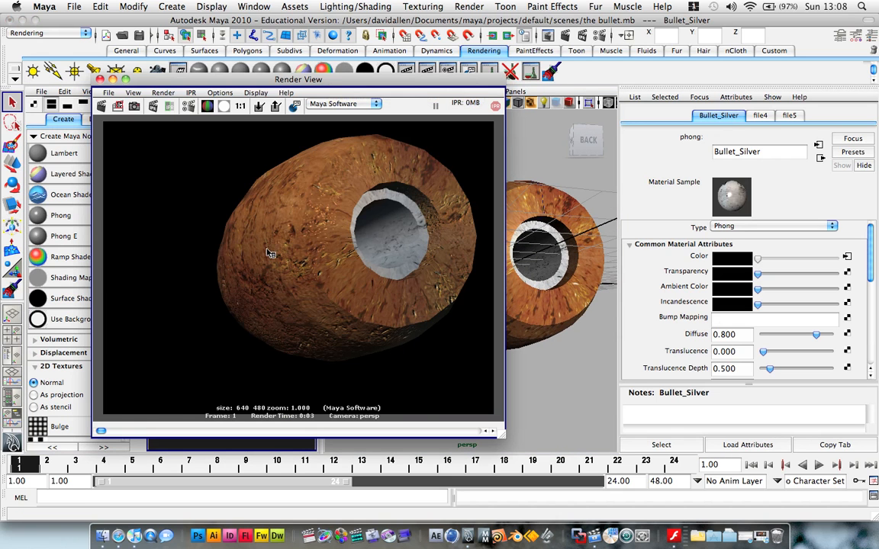
pyautogui.moveTo(161, 161)
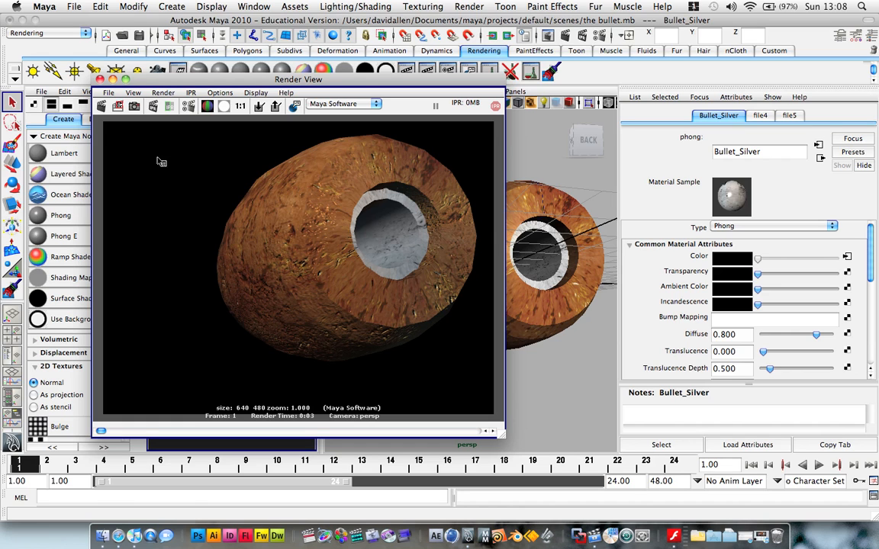
pyautogui.moveTo(98, 72)
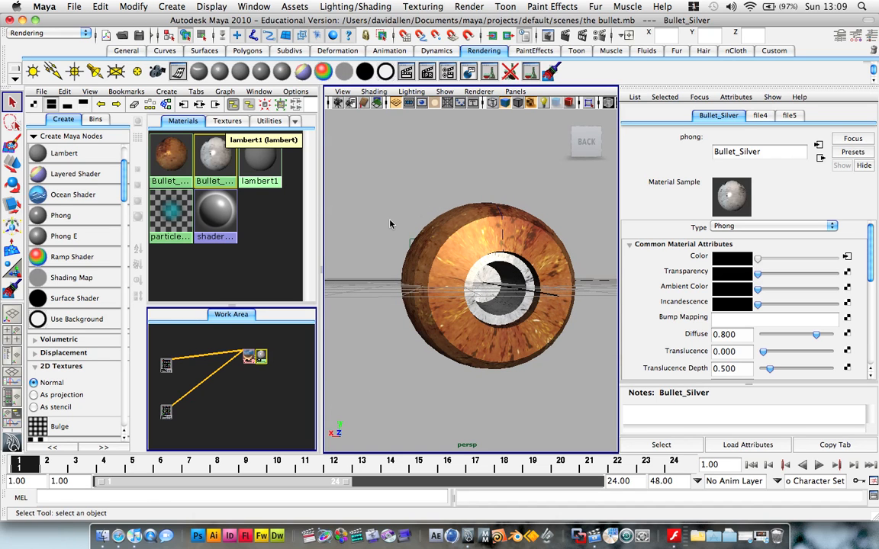
pyautogui.moveTo(395, 195)
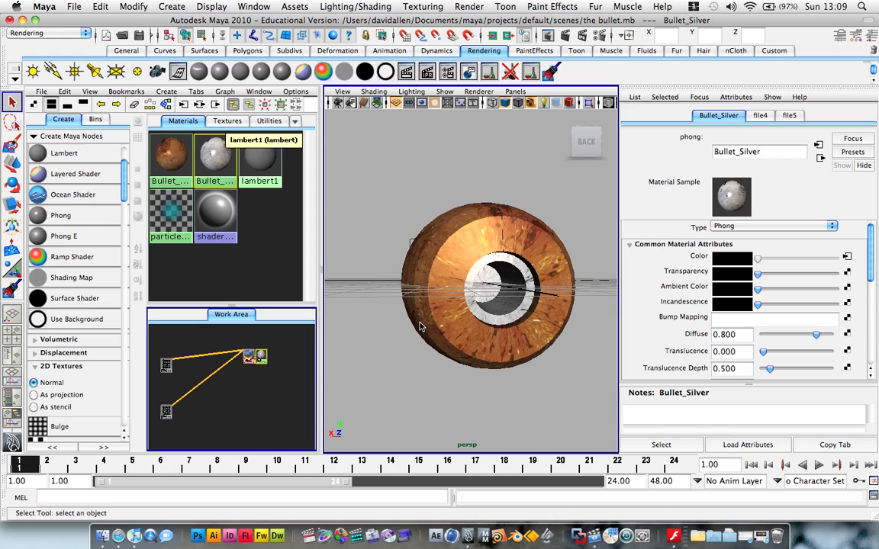
pyautogui.moveTo(446, 367)
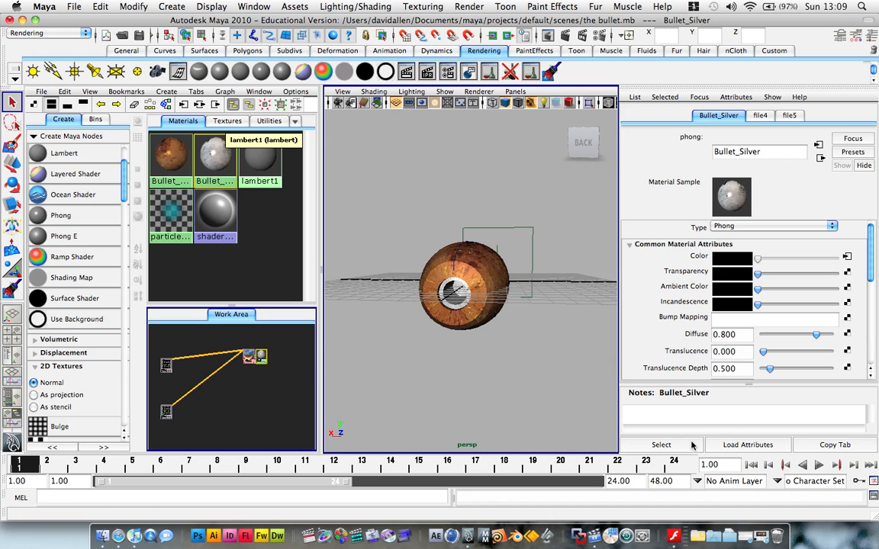
pyautogui.moveTo(495, 217)
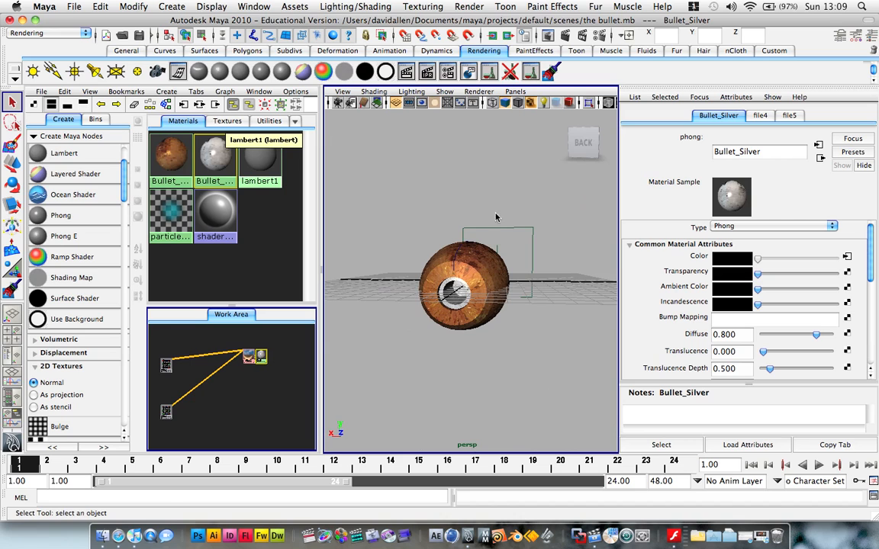